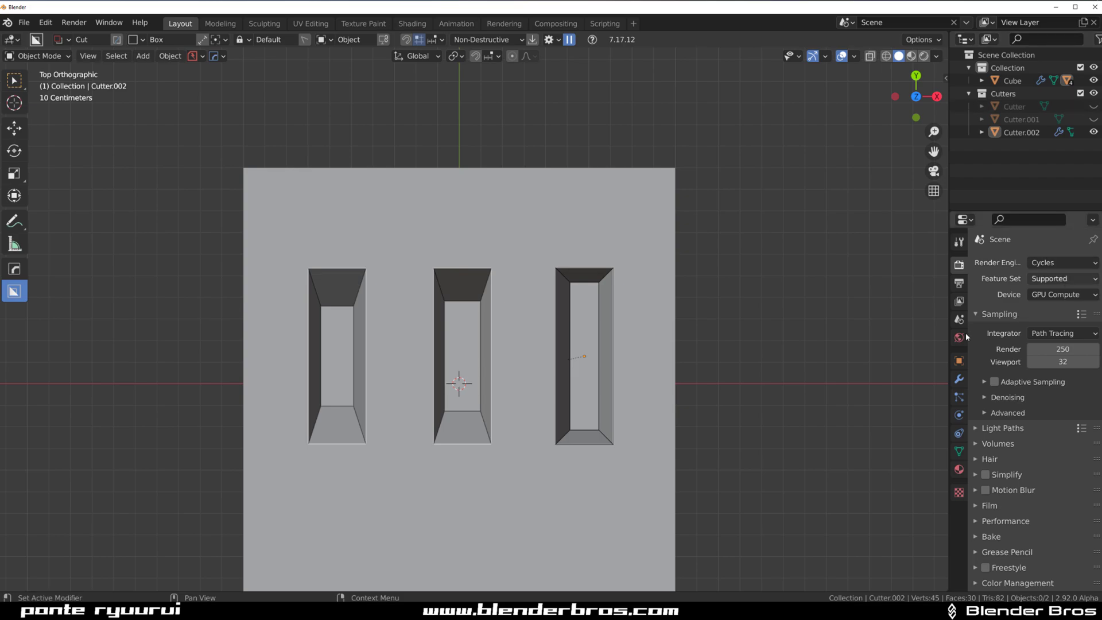
Zoom out in the viewport to frame the box while drawing the smaller BoxCutter cut
{"action": "scroll", "scroll_direction": "down", "scroll_amount": 3}
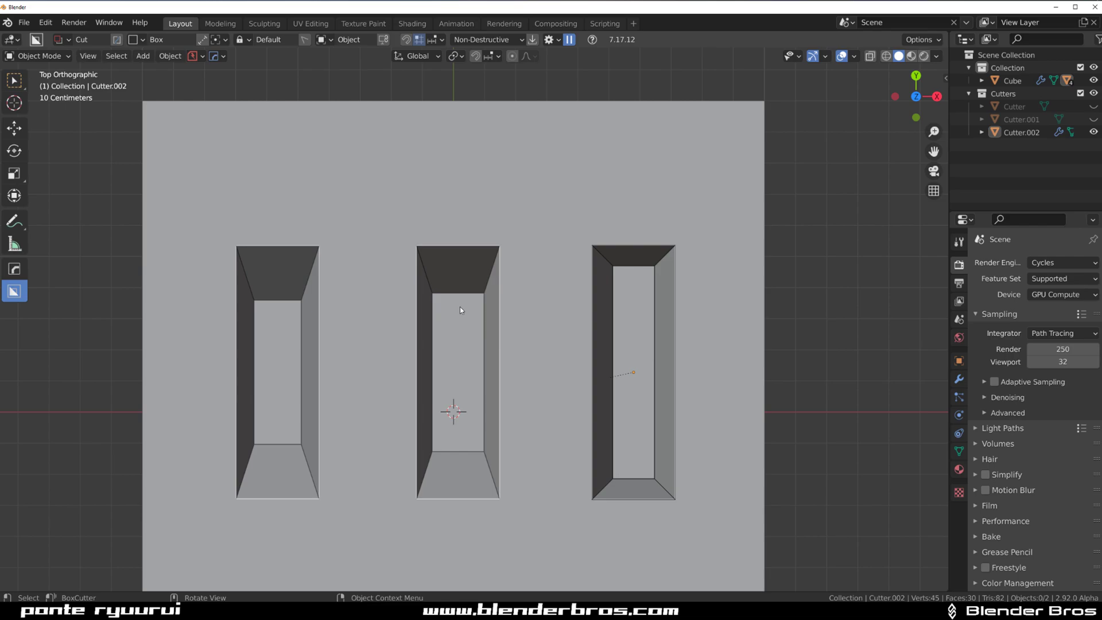
{"action": "scroll", "scroll_direction": "down", "scroll_amount": 3}
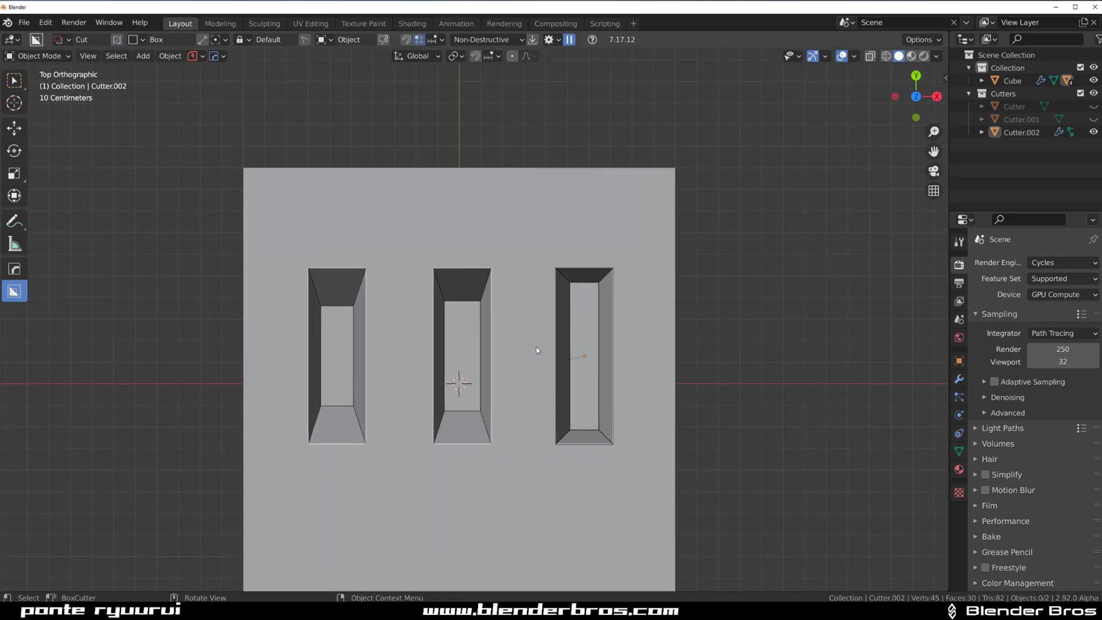
{"action": "scroll", "scroll_direction": "down", "scroll_amount": 3}
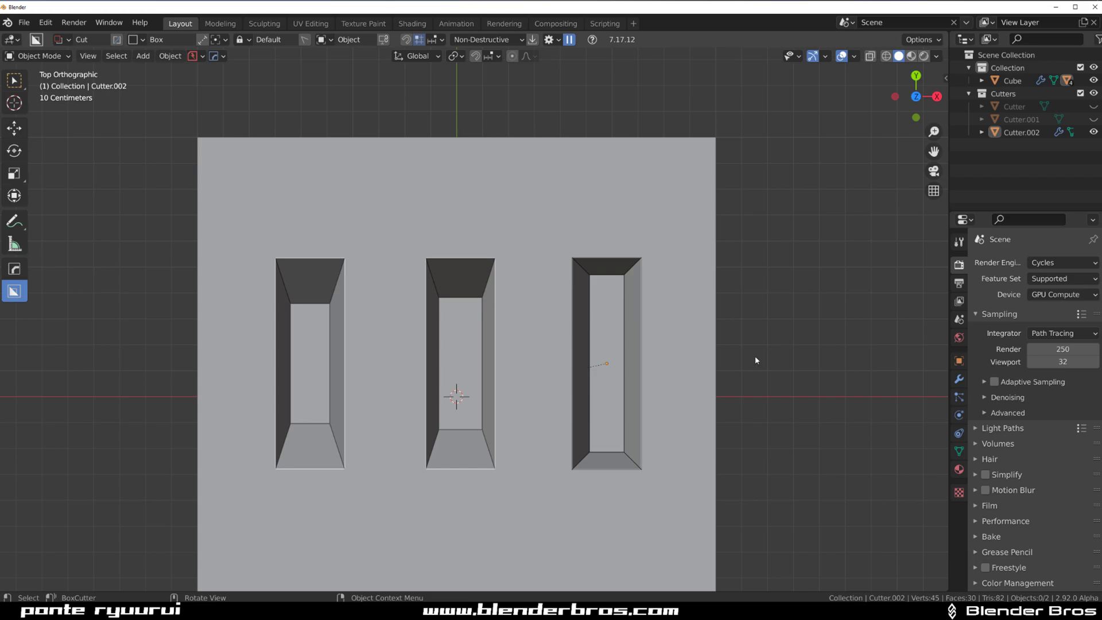
{"action": "mouse_move", "coordinate": [579, 314]}
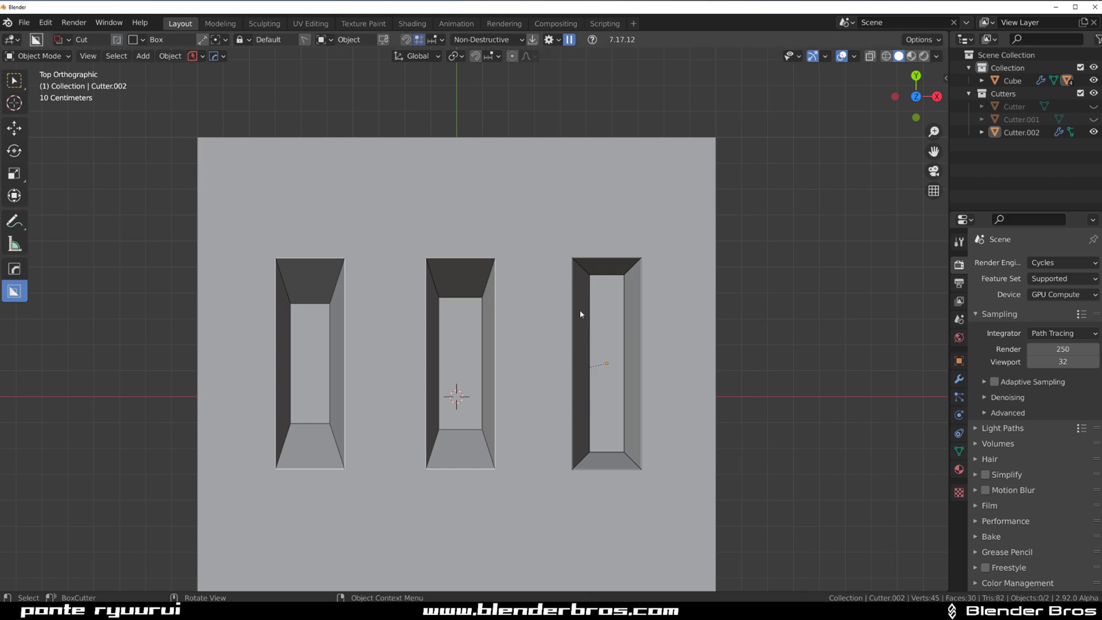
{"action": "mouse_move", "coordinate": [581, 325]}
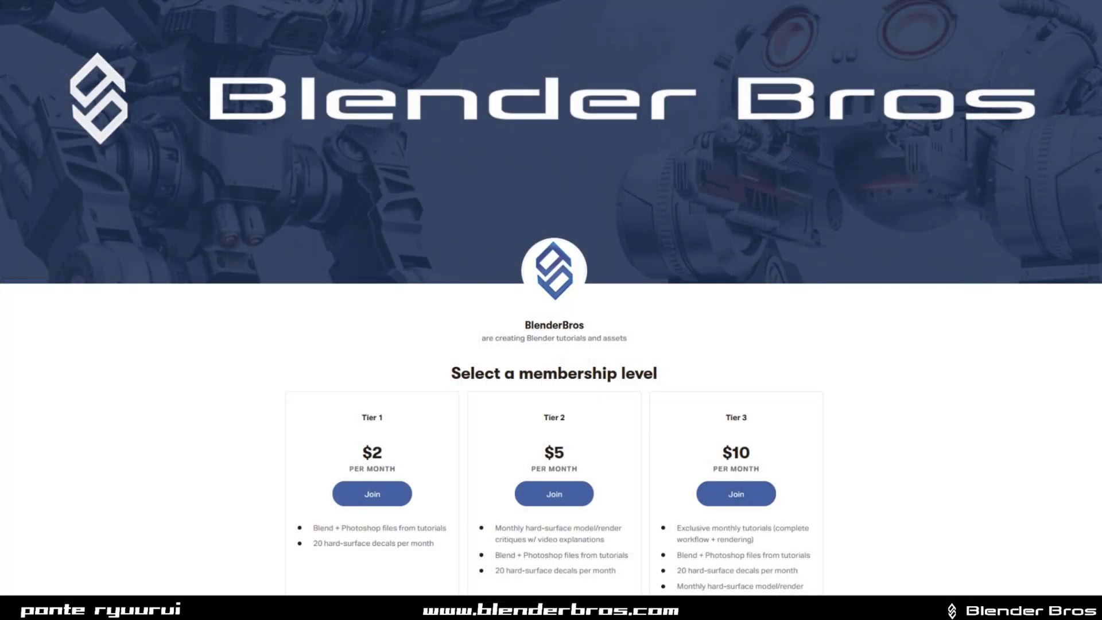
{"action": "scroll", "scroll_direction": "down", "scroll_amount": 3}
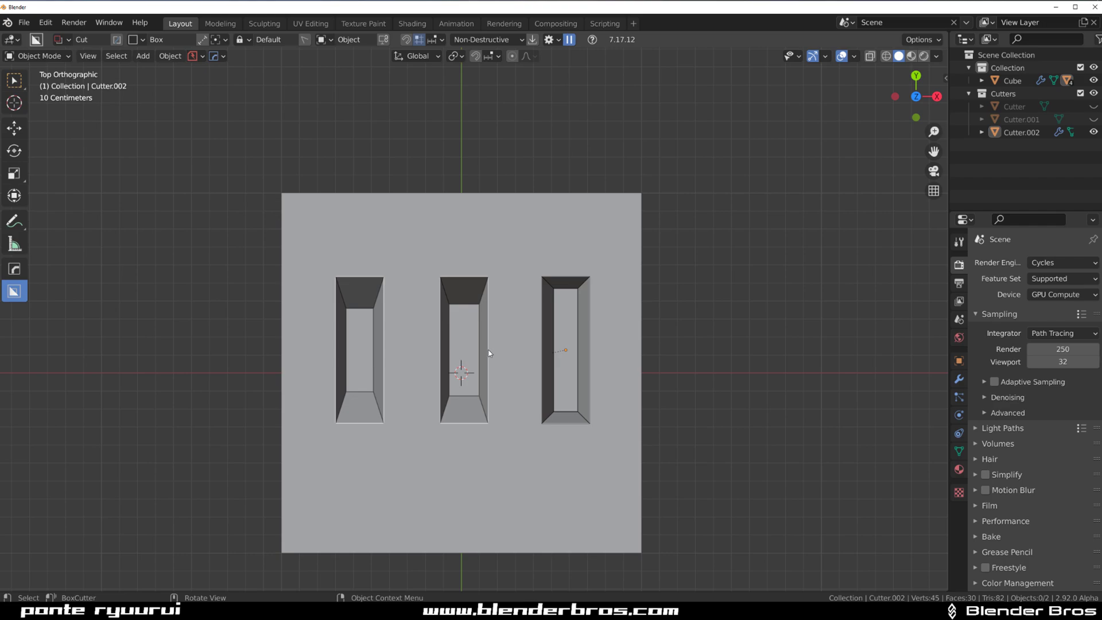
{"action": "mouse_move", "coordinate": [209, 260]}
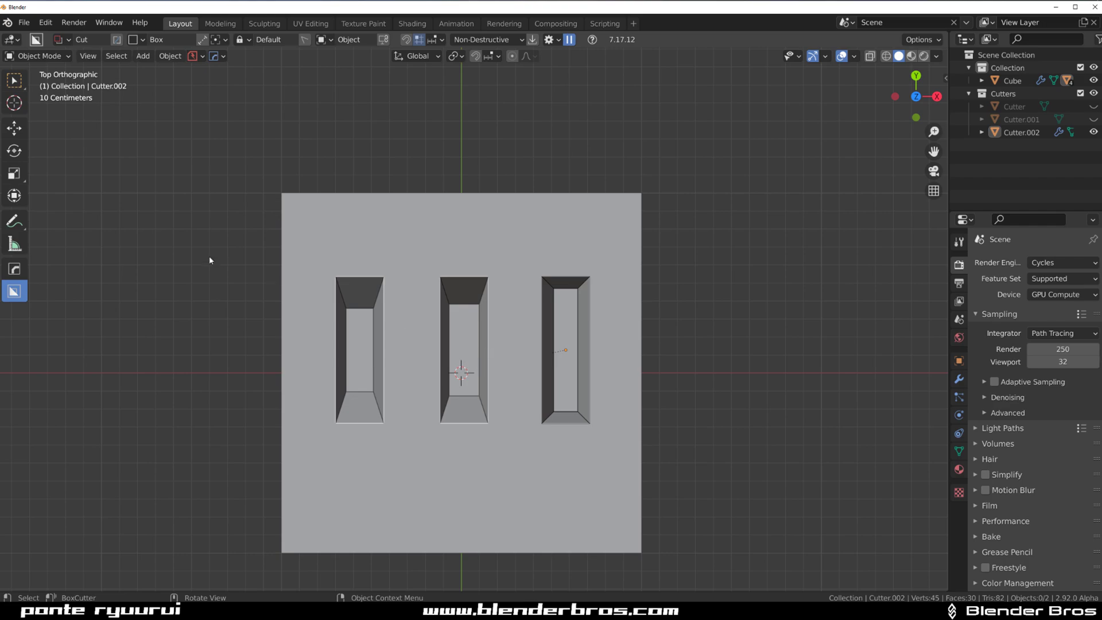
{"action": "mouse_move", "coordinate": [337, 482]}
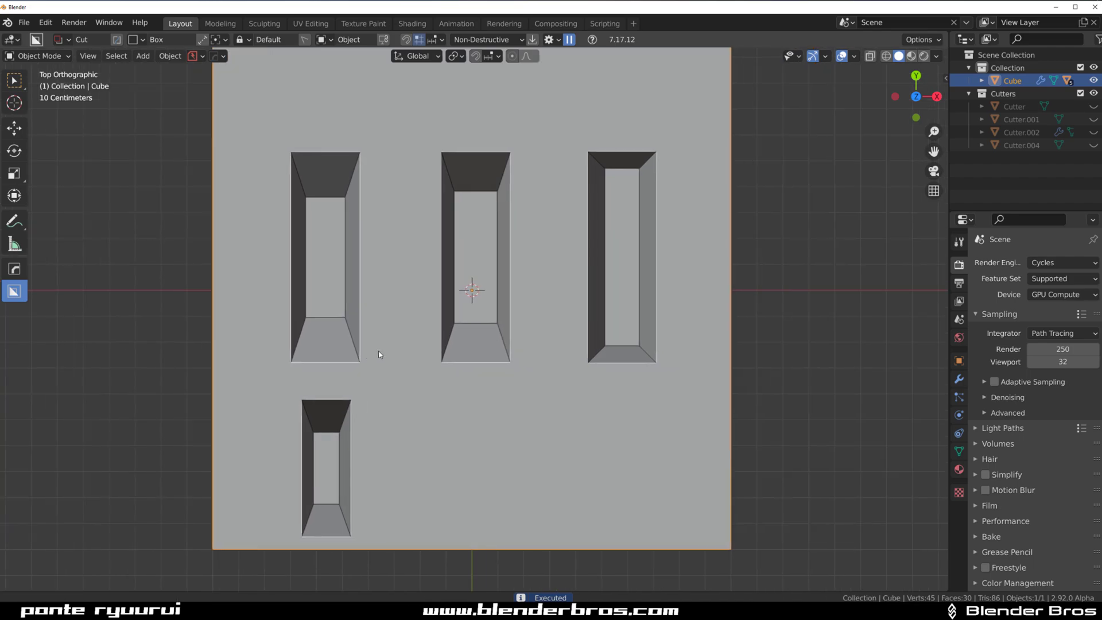
{"action": "mouse_move", "coordinate": [440, 223]}
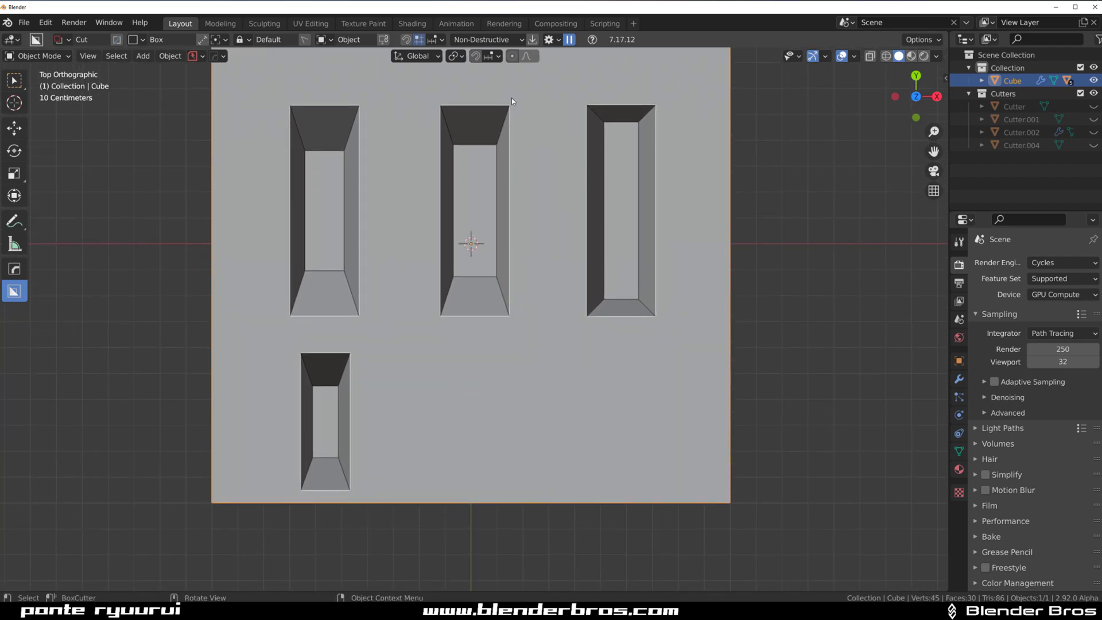
{"action": "scroll", "scroll_direction": "down", "scroll_amount": 3}
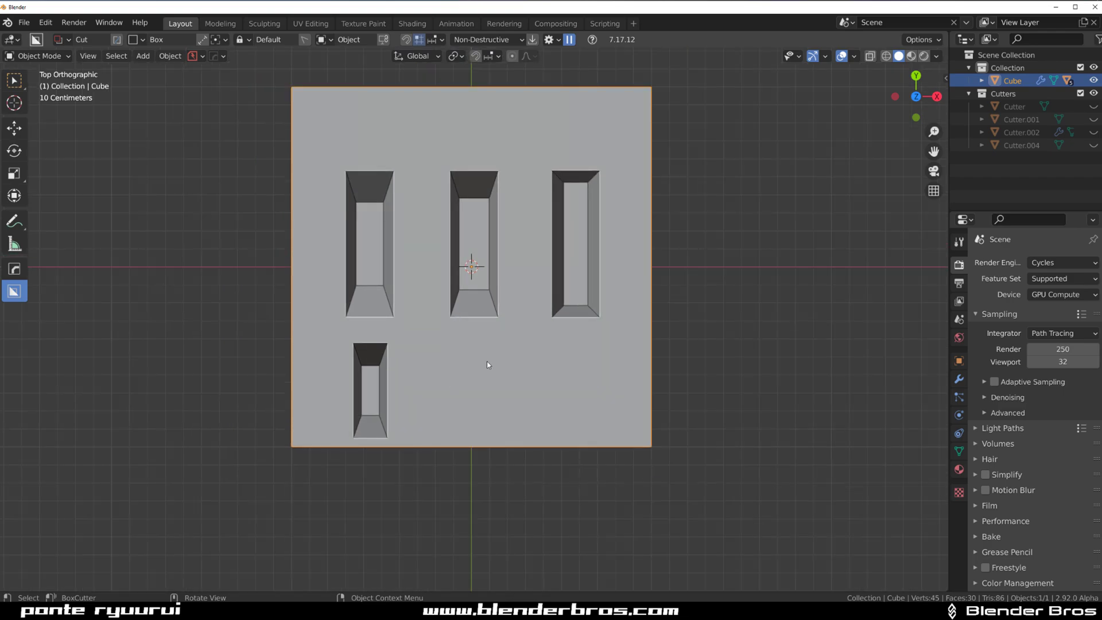
{"action": "mouse_move", "coordinate": [525, 370]}
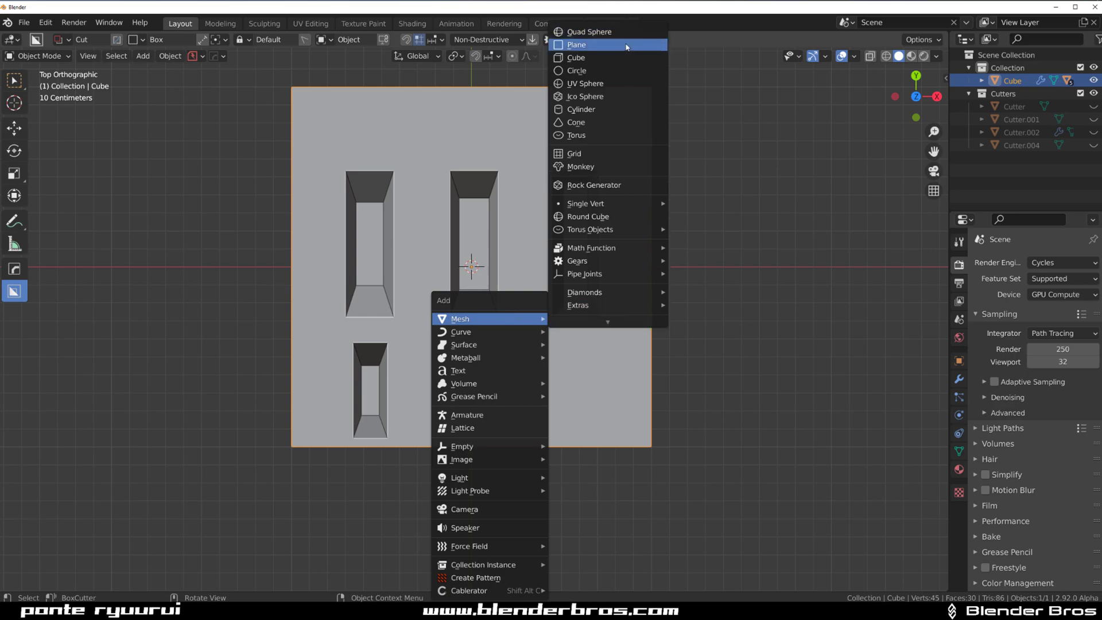
Add a new cube mesh and scale it into a thin tall block poking through the box top
{"action": "left_click", "coordinate": [575, 57]}
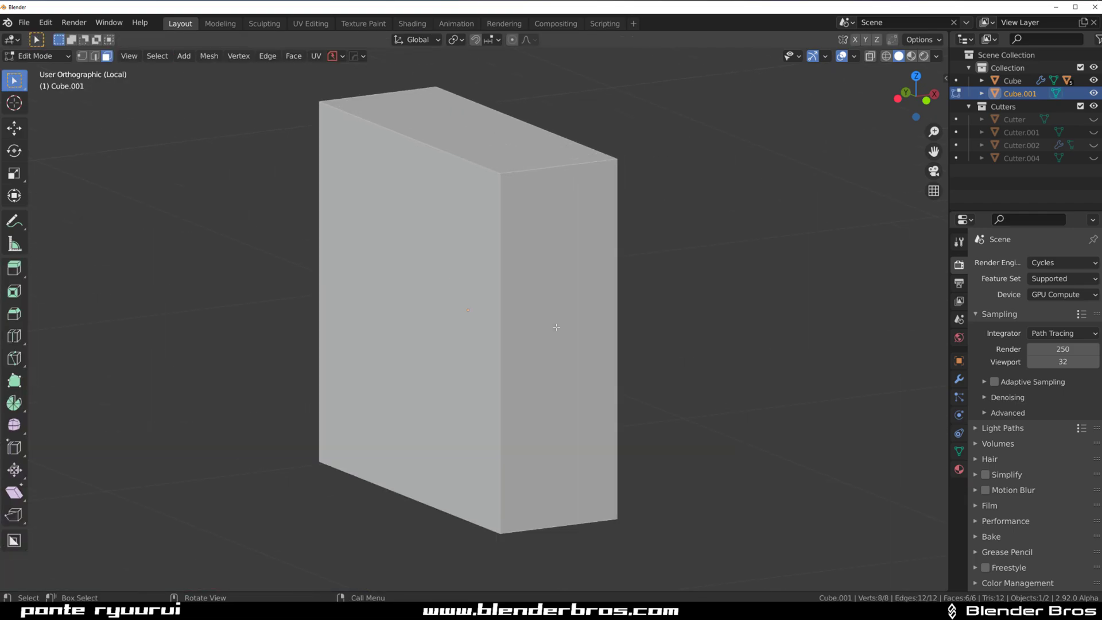
{"action": "key", "text": "s"}
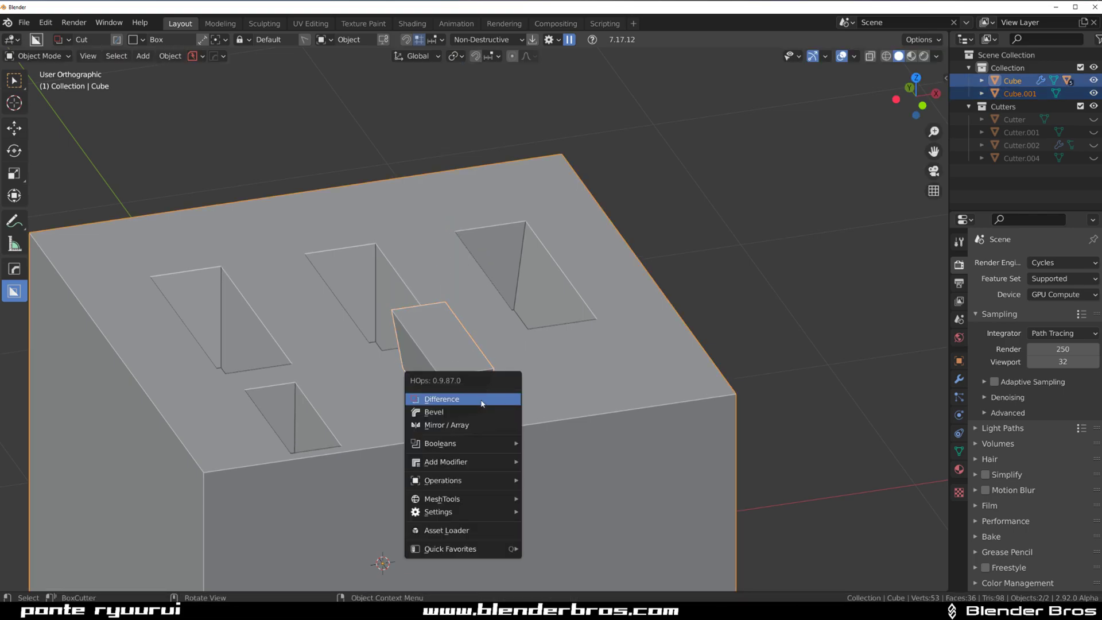
Apply a HardOps Difference boolean so Cube.001 carves a fifth tapered hole
{"action": "left_click", "coordinate": [441, 400]}
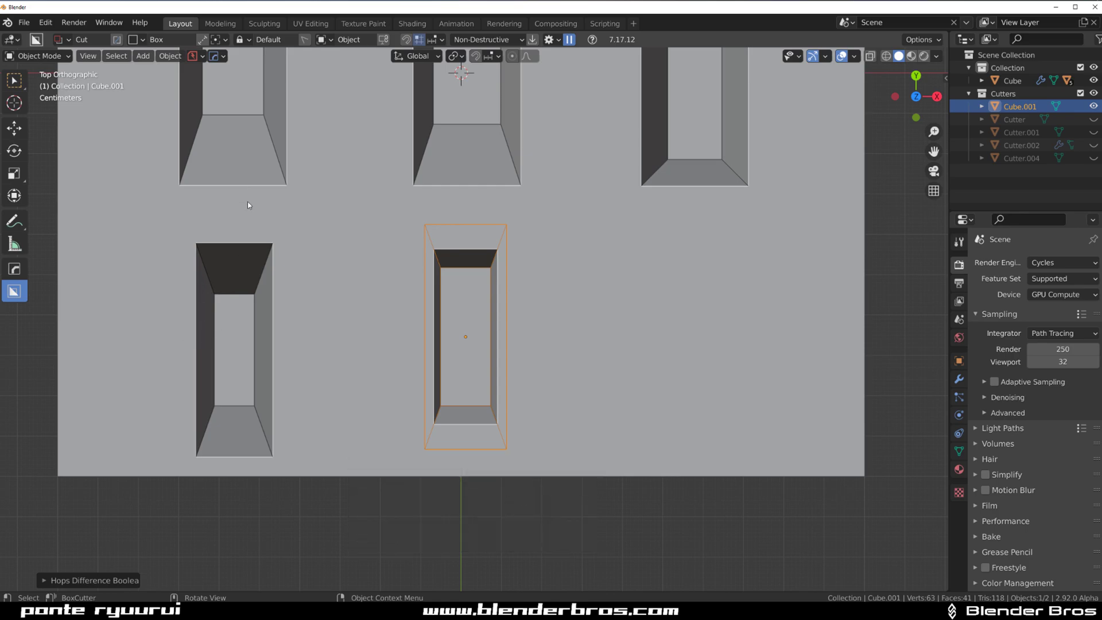
{"action": "mouse_move", "coordinate": [563, 355]}
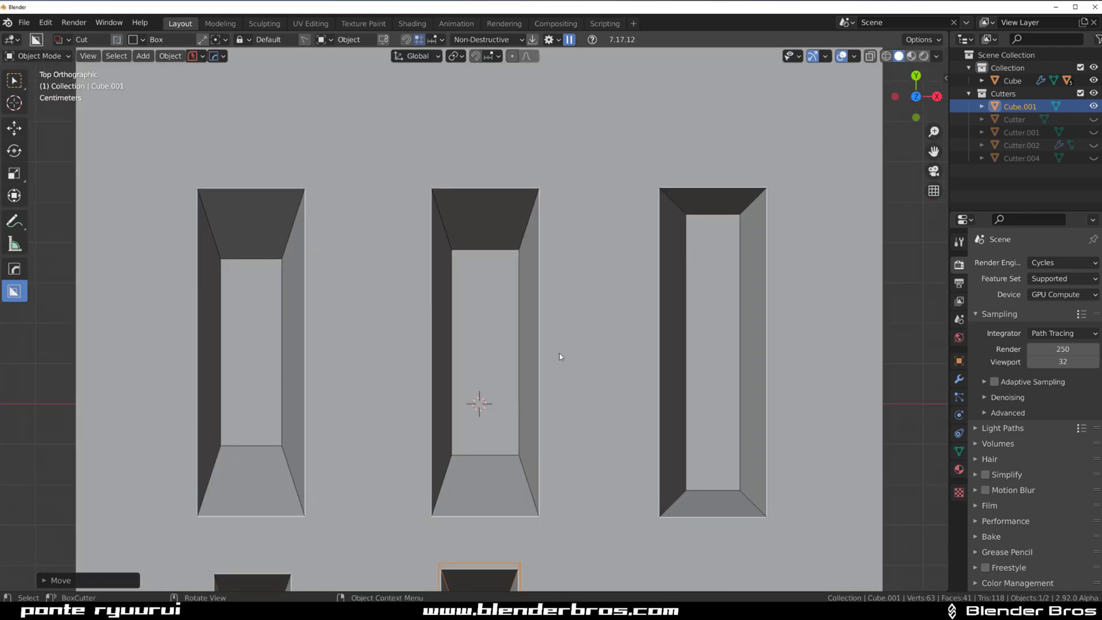
{"action": "mouse_move", "coordinate": [477, 572]}
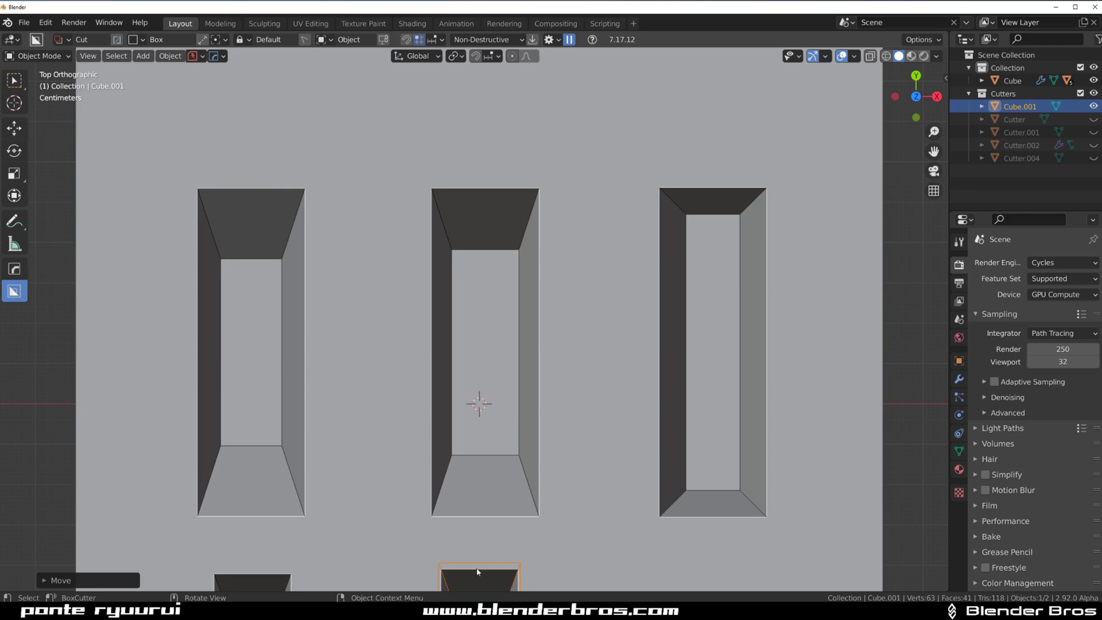
{"action": "mouse_move", "coordinate": [512, 347]}
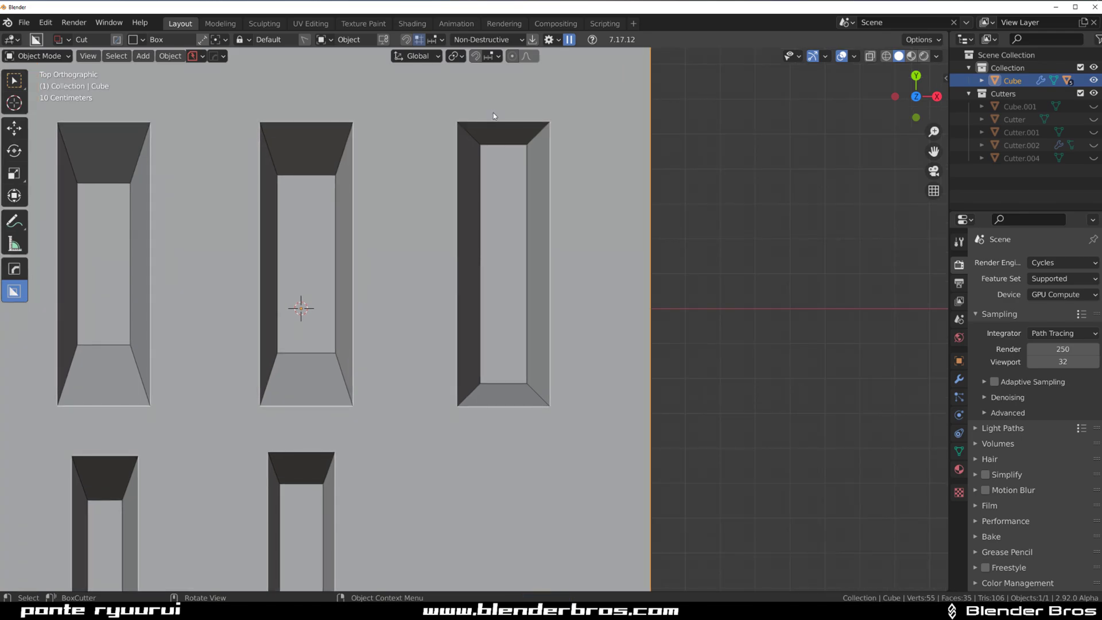
{"action": "mouse_move", "coordinate": [563, 288]}
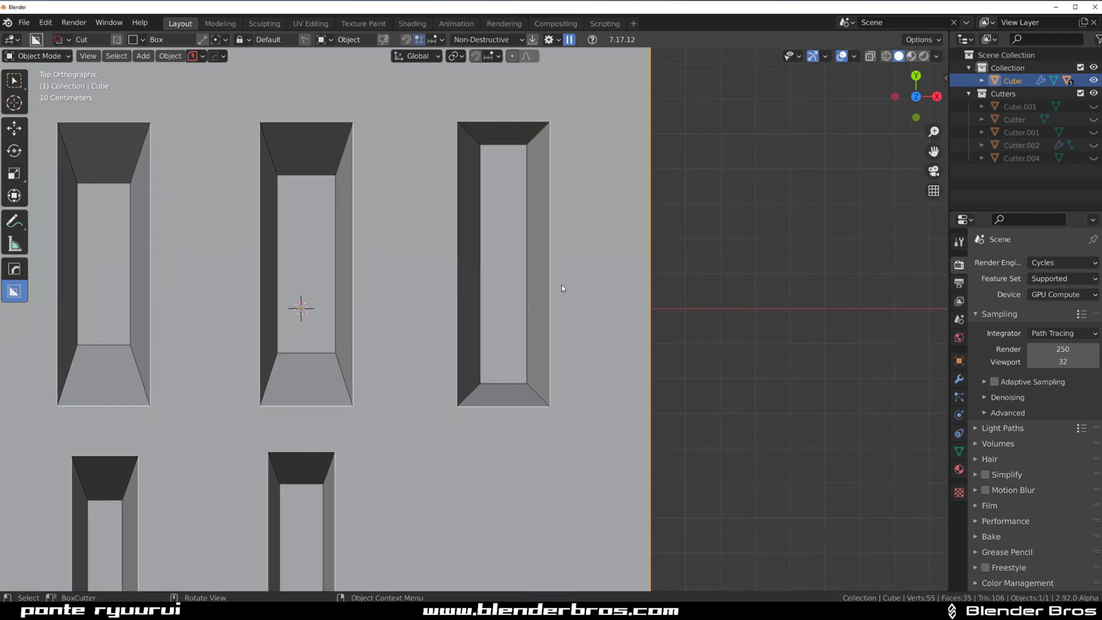
{"action": "mouse_move", "coordinate": [511, 271]}
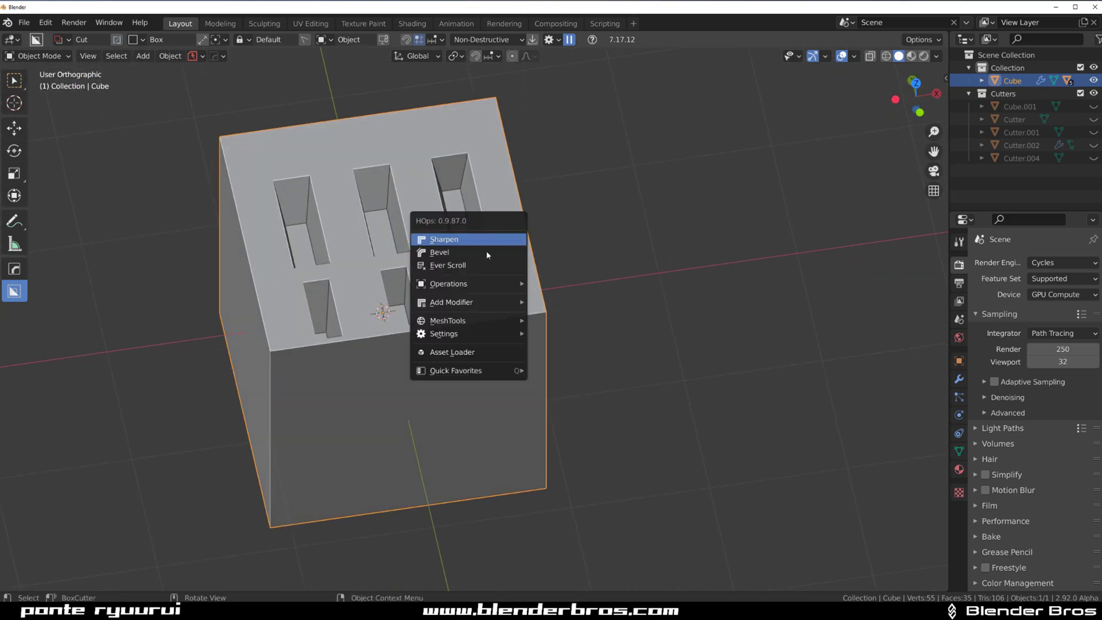
Mark the box edges sharp, dissolve edges on Cutter.005 and taper its face in edit mode
{"action": "left_click", "coordinate": [446, 265]}
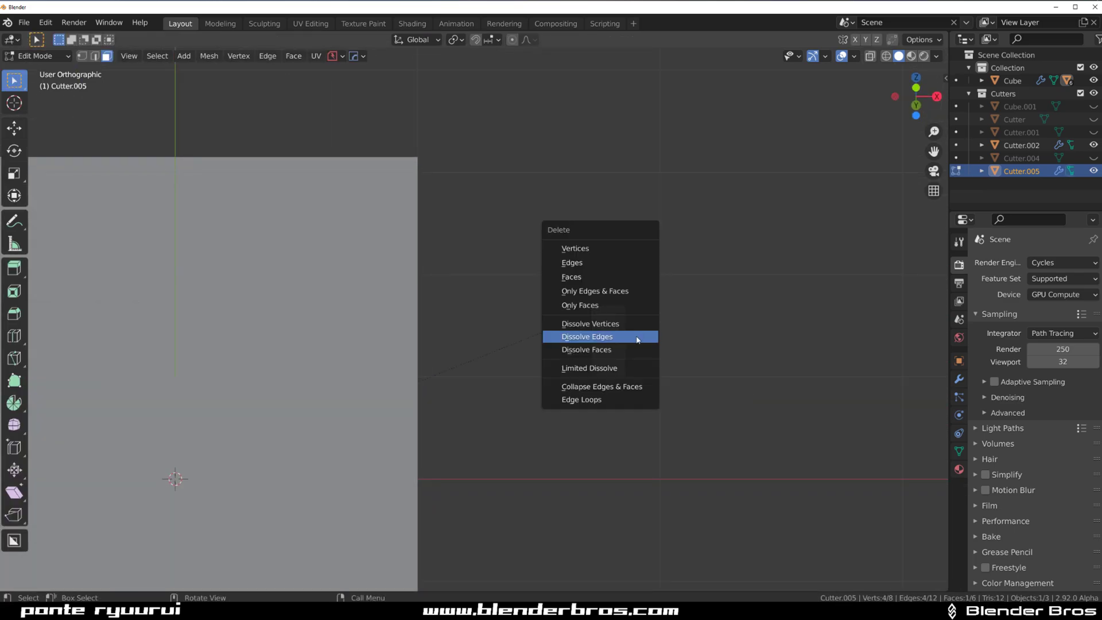
{"action": "left_click", "coordinate": [587, 336]}
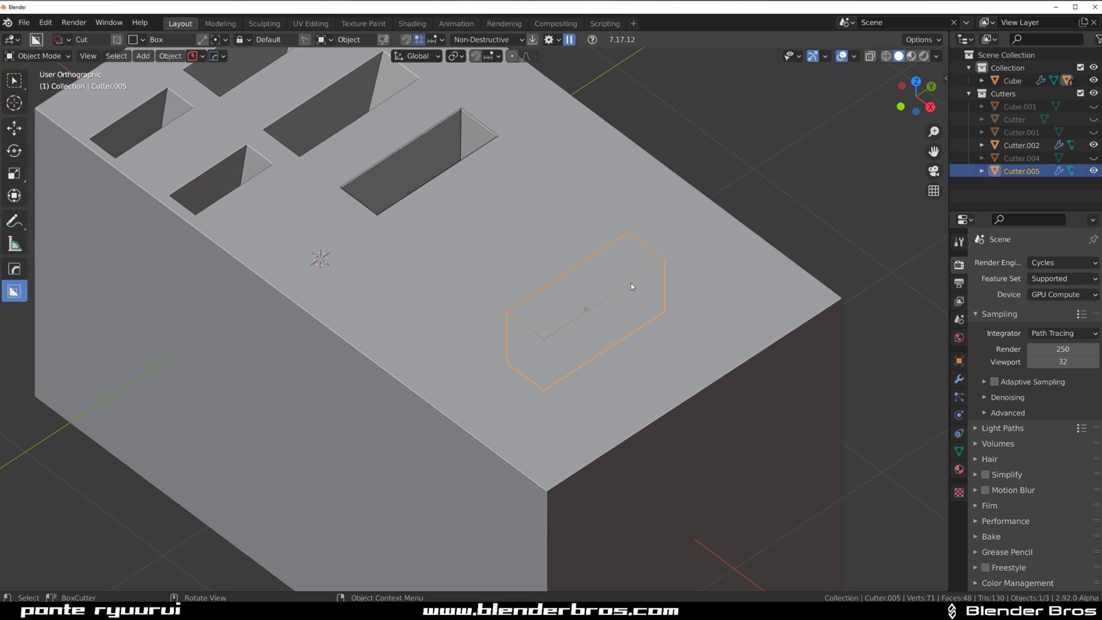
{"action": "key", "text": "Tab"}
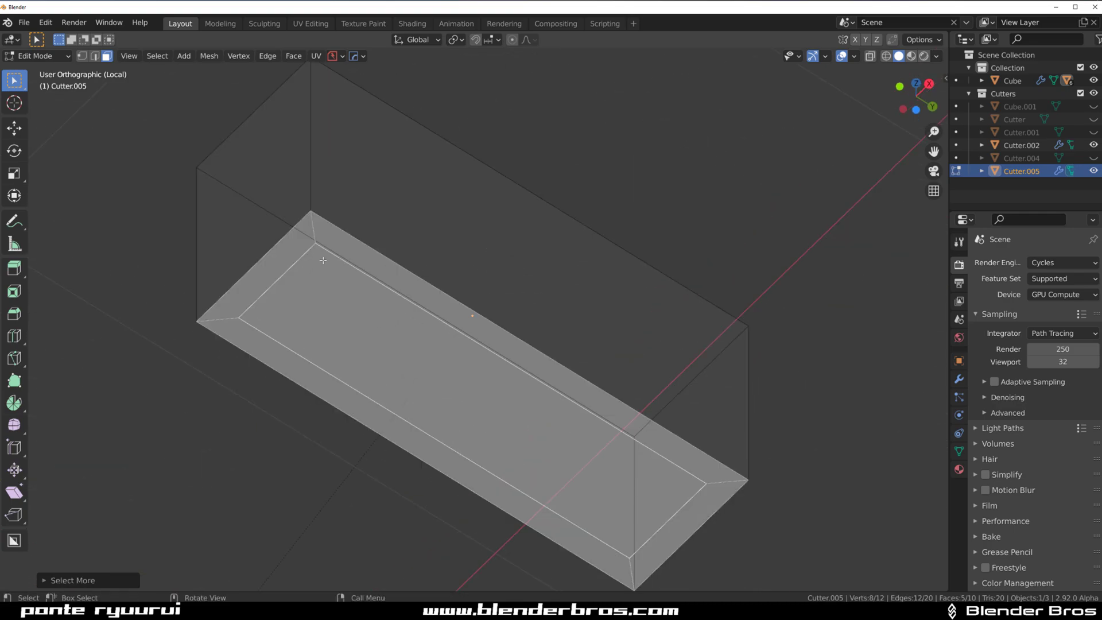
Add a 30° HardOps bevel to the box
{"action": "left_click", "coordinate": [157, 55]}
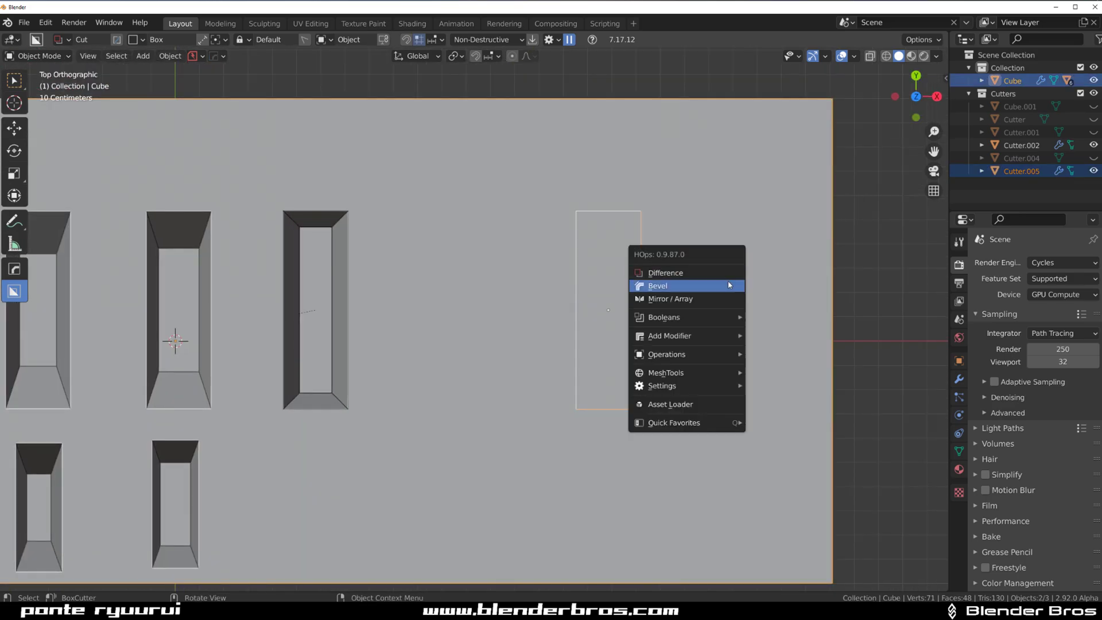
{"action": "left_click", "coordinate": [657, 286]}
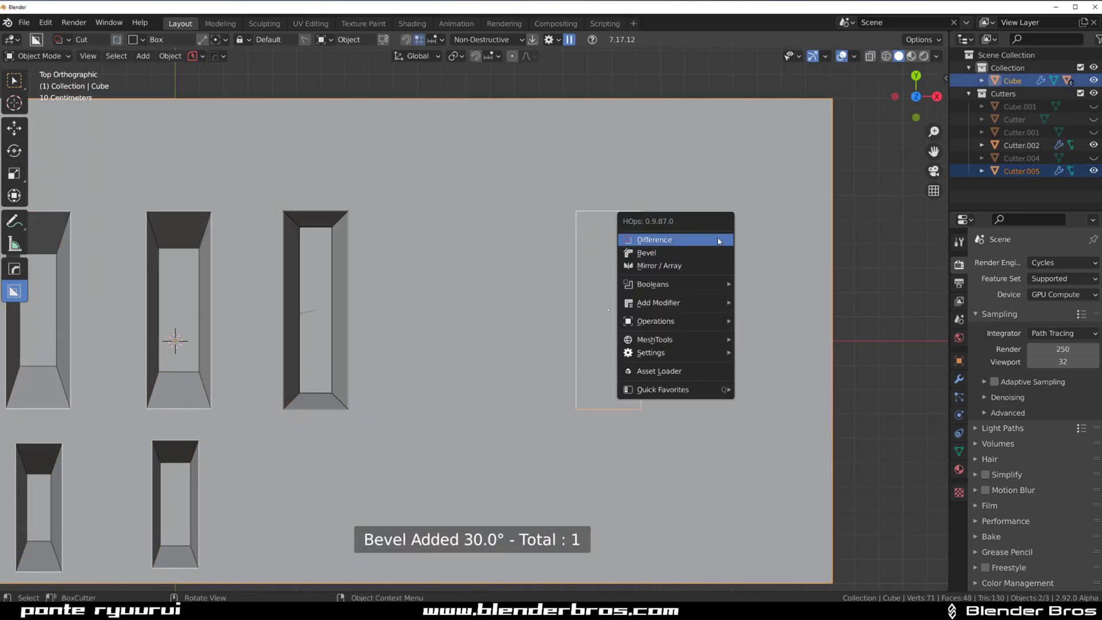
{"action": "left_click", "coordinate": [652, 240]}
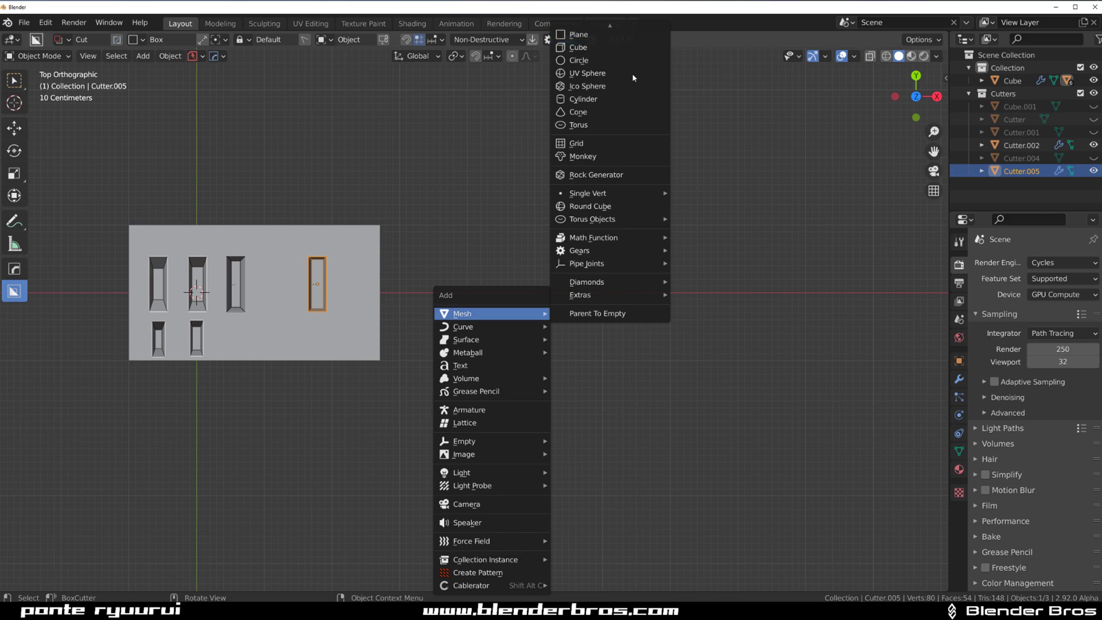
Add a cylinder, inset its top into a ring and select a curved strip of ring faces
{"action": "left_click", "coordinate": [583, 99]}
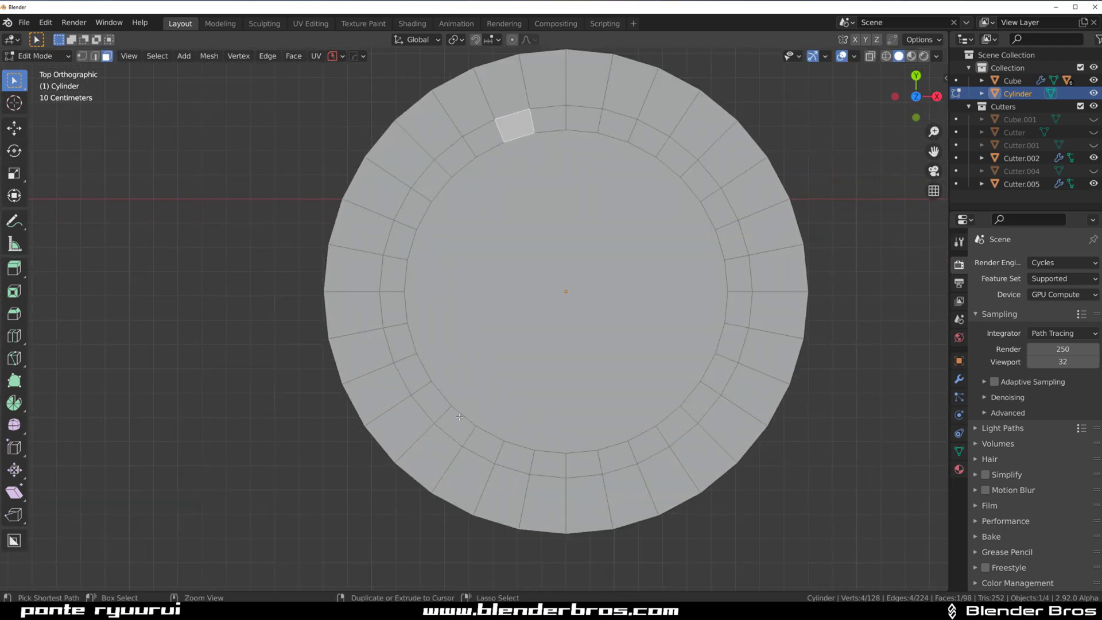
{"action": "mouse_move", "coordinate": [478, 211]}
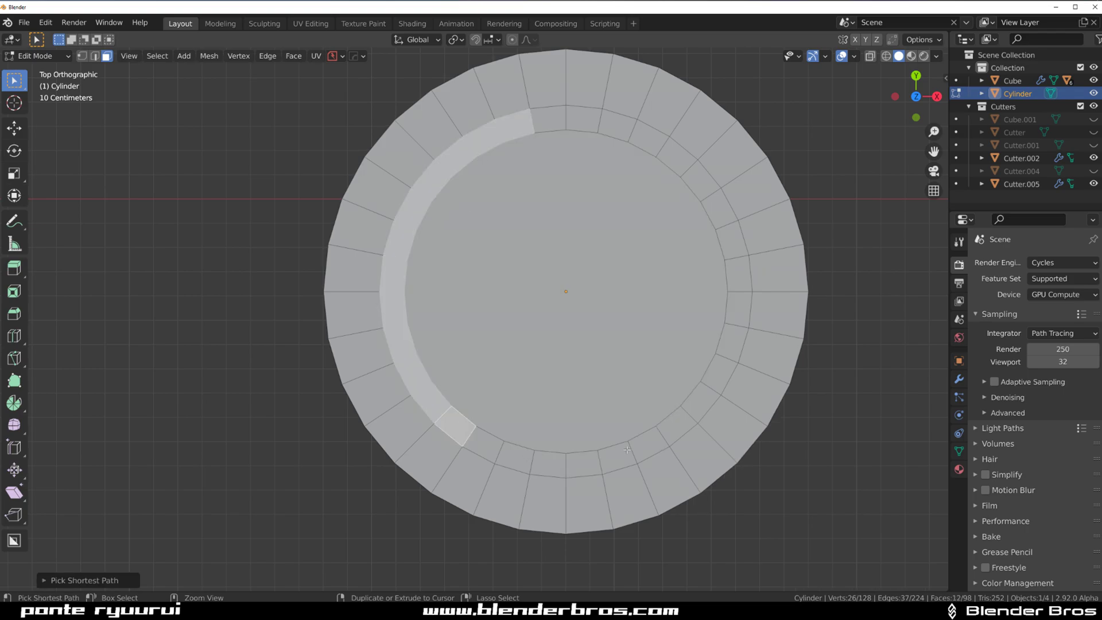
{"action": "left_click", "coordinate": [646, 440]}
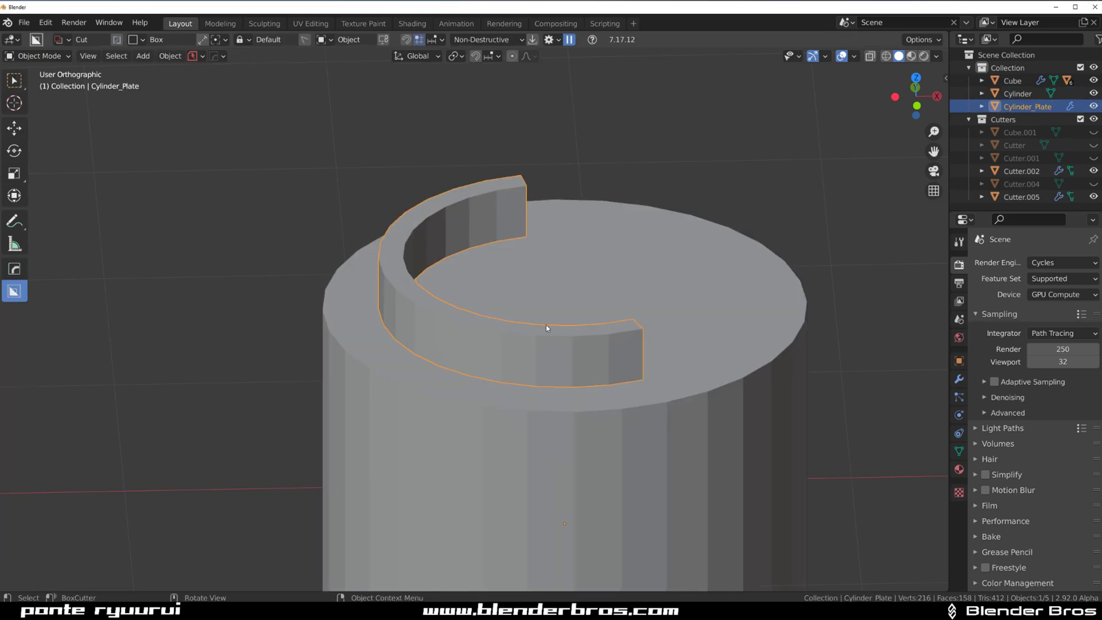
Isolate the arc piece, select all its faces, CSharpen and inset them
{"action": "key", "text": "g"}
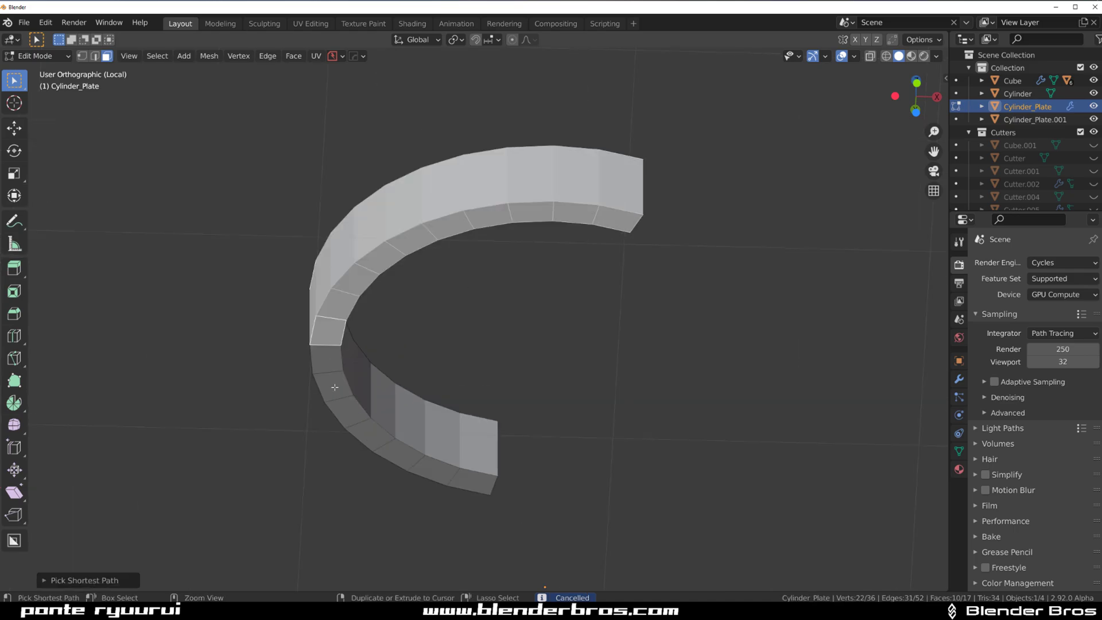
{"action": "key", "text": "Tab"}
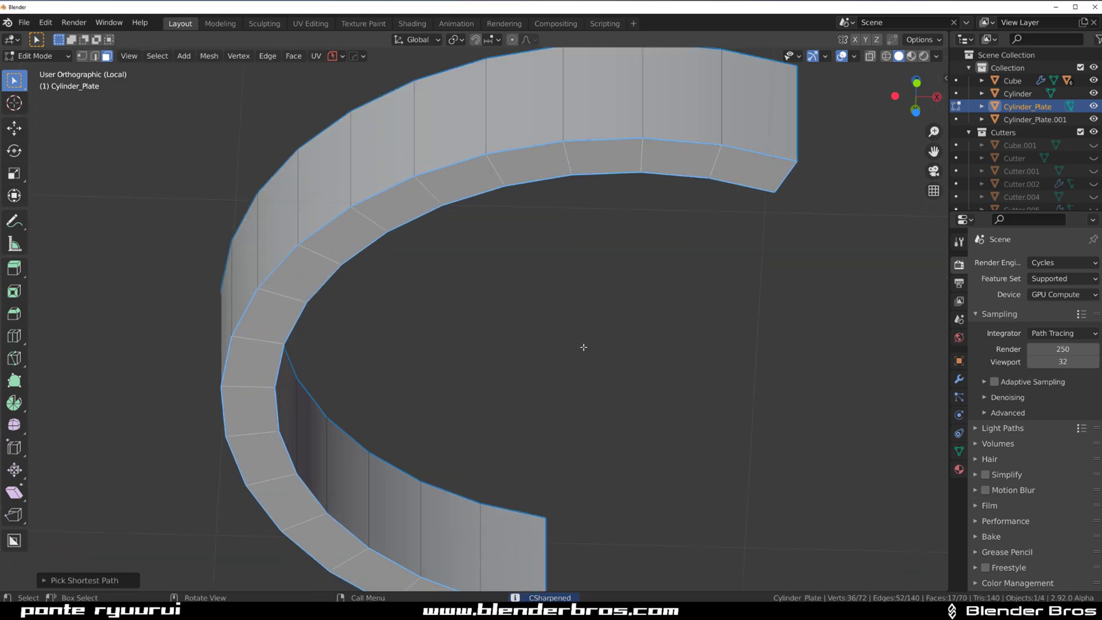
{"action": "key", "text": "i"}
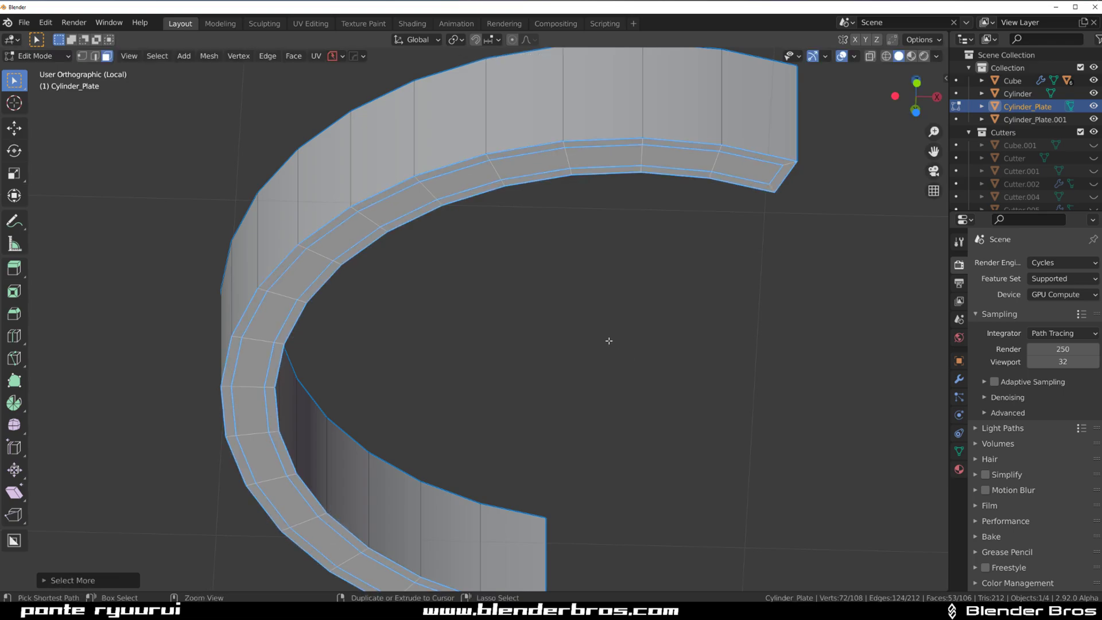
Select only the arc's boundary loop via Select > Select Loops > Select Boundary Loop
{"action": "left_click", "coordinate": [157, 55]}
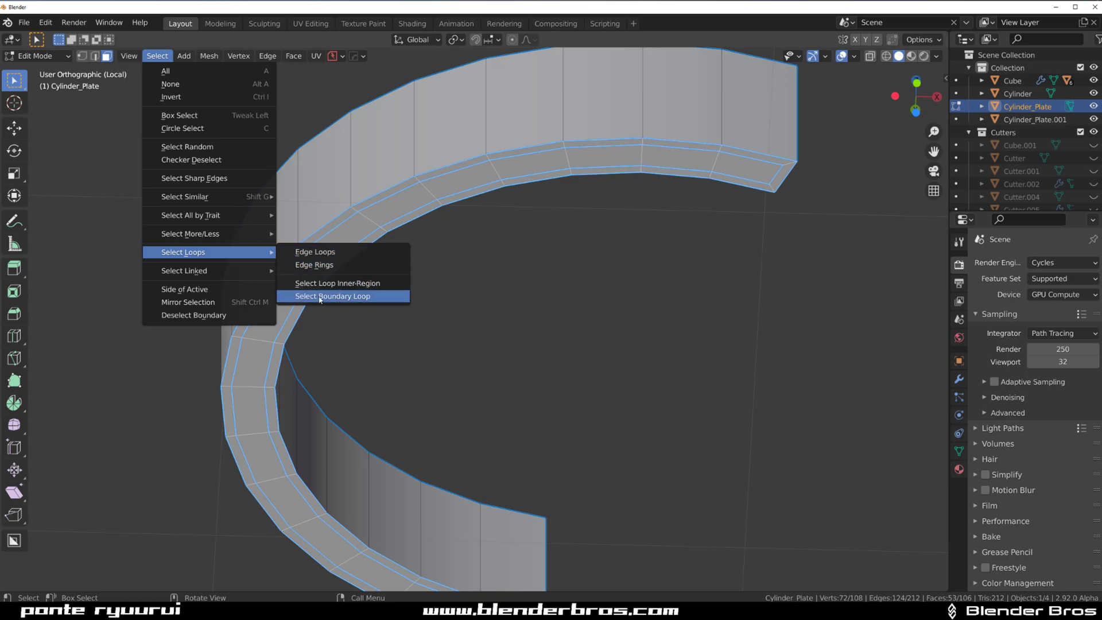
{"action": "left_click", "coordinate": [332, 295]}
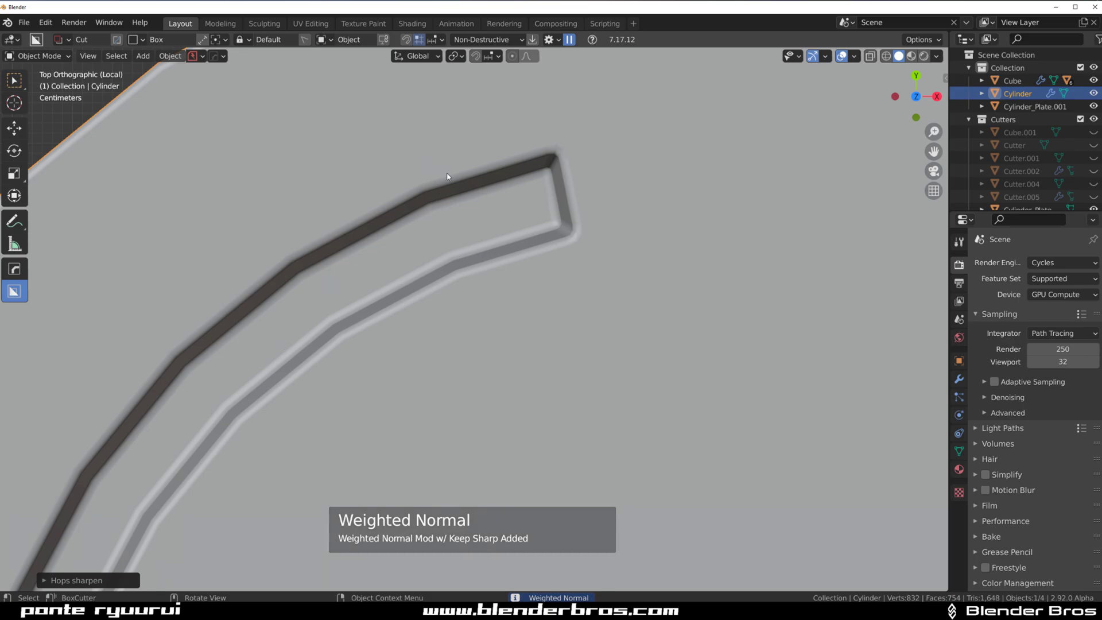
{"action": "mouse_move", "coordinate": [556, 187]}
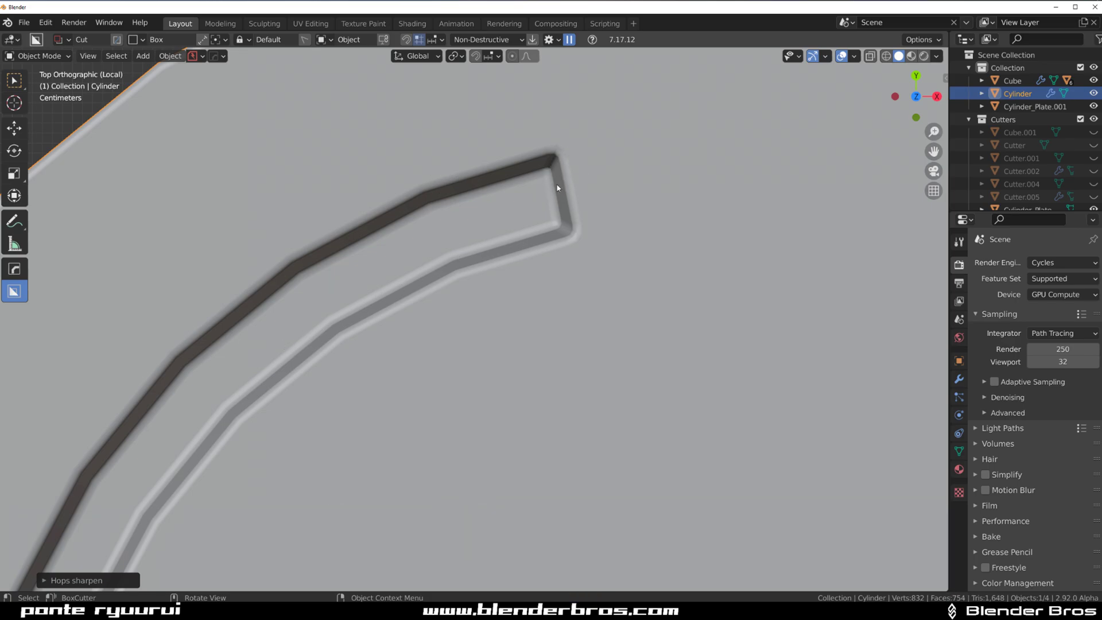
Zoom out to view the curved groove cut into the cylinder with weighted normals
{"action": "scroll", "scroll_direction": "down", "scroll_amount": 3}
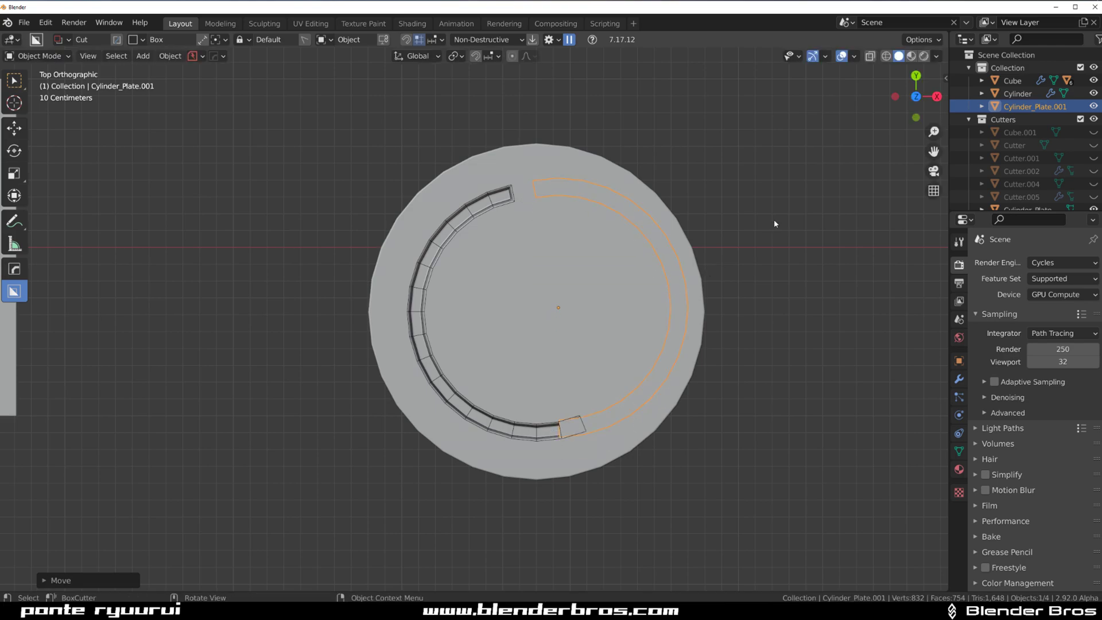
Isolate Cylinder_Plate.001, CSharpen and inset it, then boolean it into the cylinder's opposite side
{"action": "key", "text": "s"}
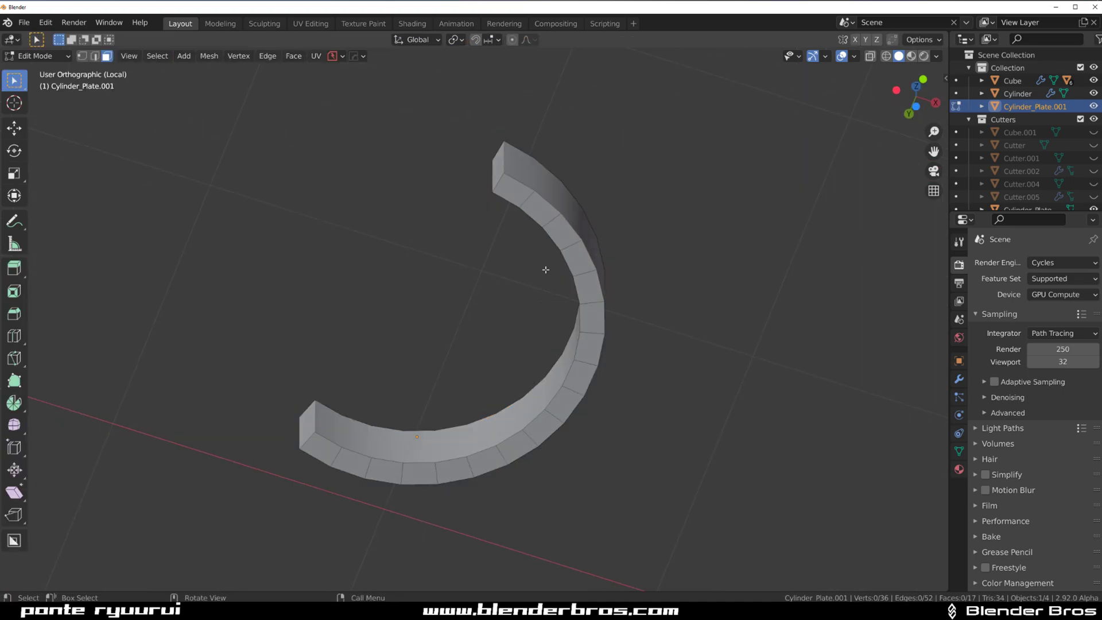
{"action": "key", "text": "Tab"}
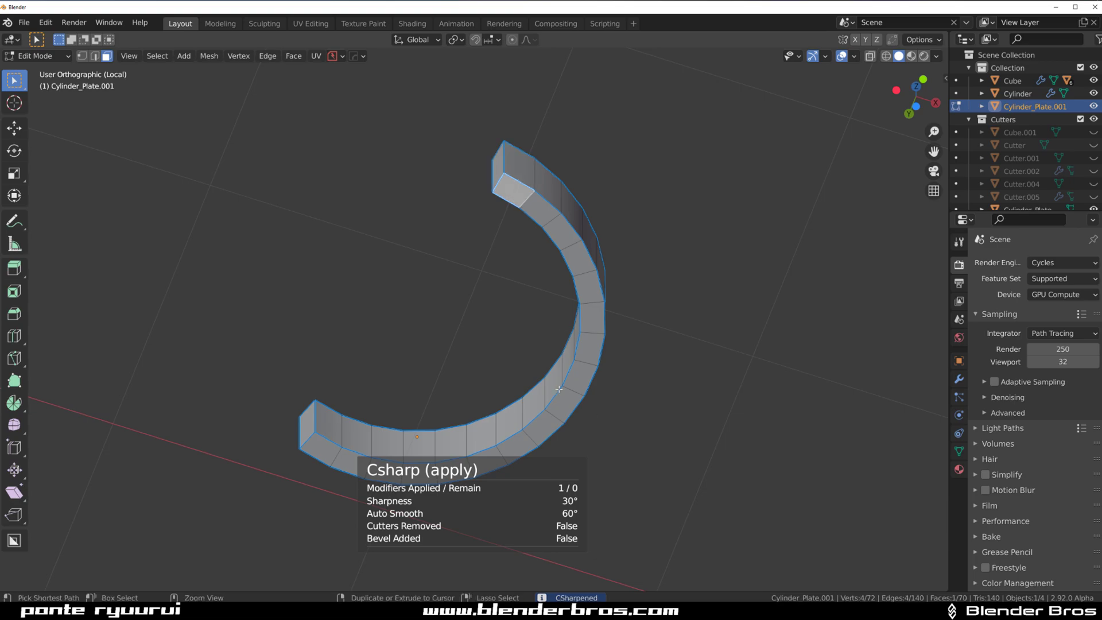
{"action": "left_click", "coordinate": [324, 450]}
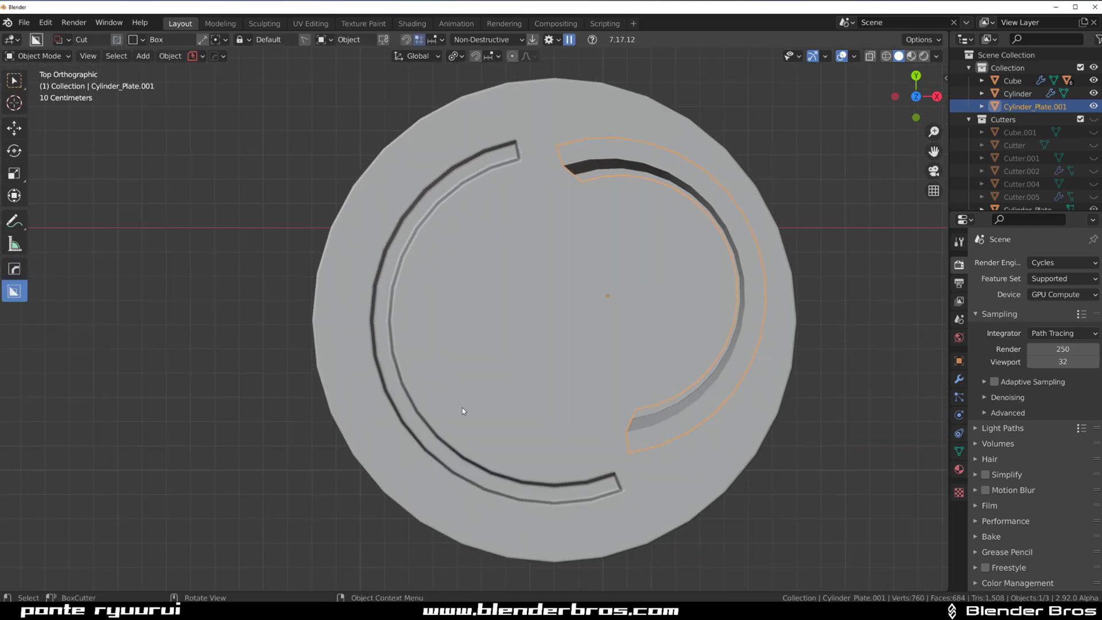
{"action": "scroll", "scroll_direction": "up", "scroll_amount": 3}
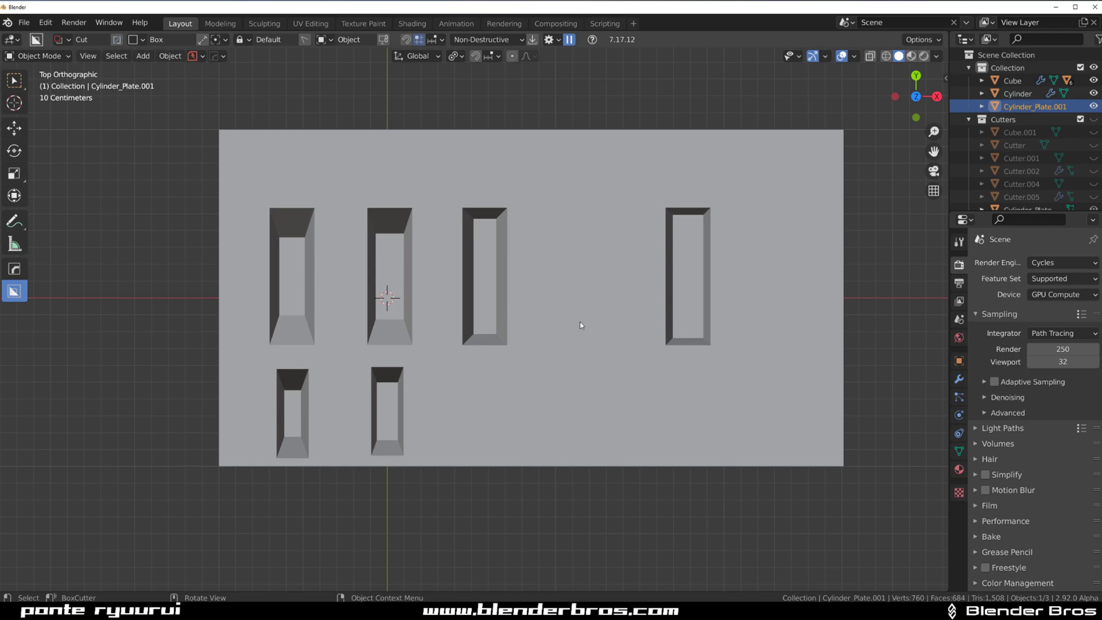
{"action": "scroll", "scroll_direction": "down", "scroll_amount": 3}
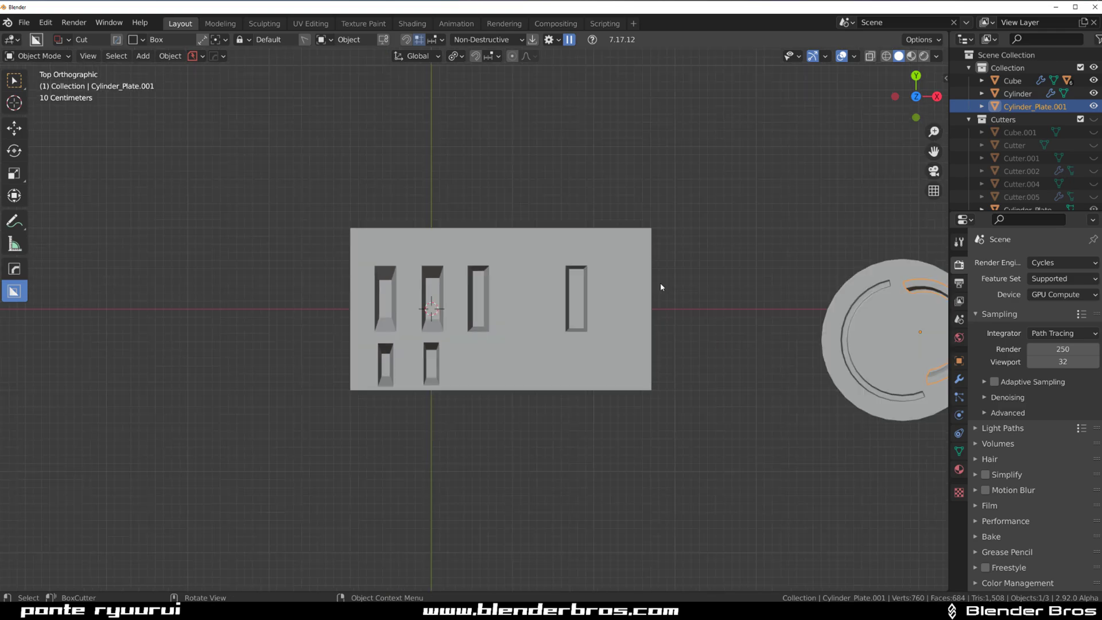